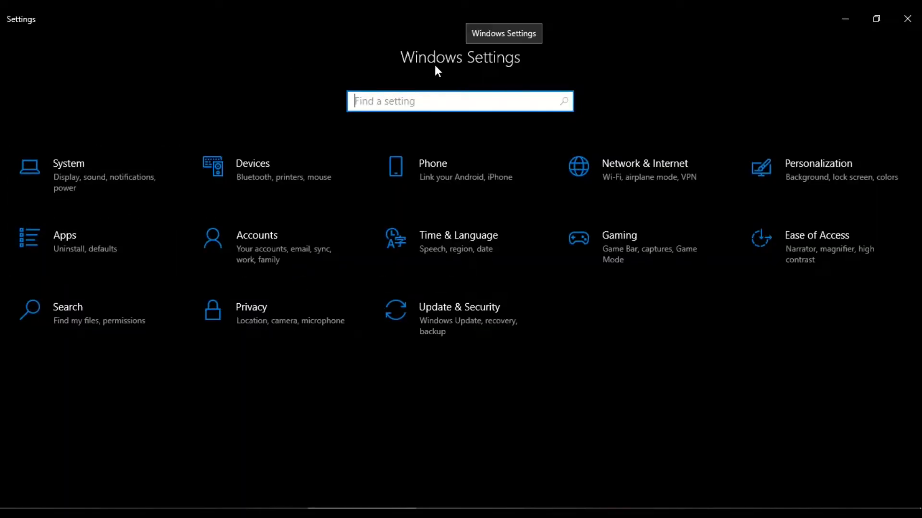
mouse_move(521, 70)
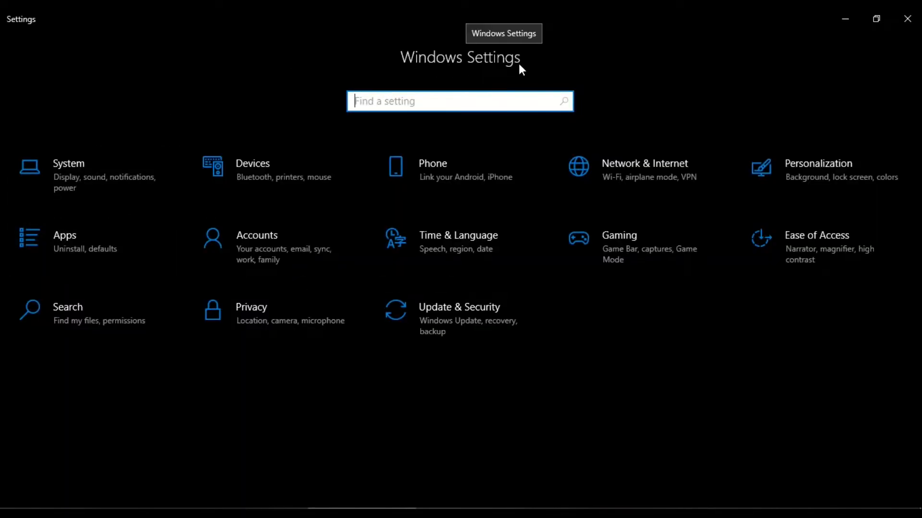
mouse_move(58, 184)
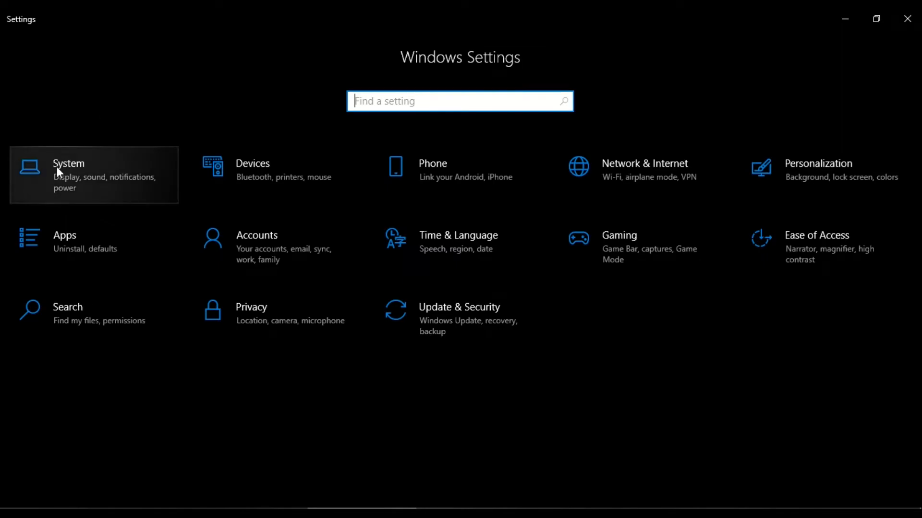
mouse_move(72, 182)
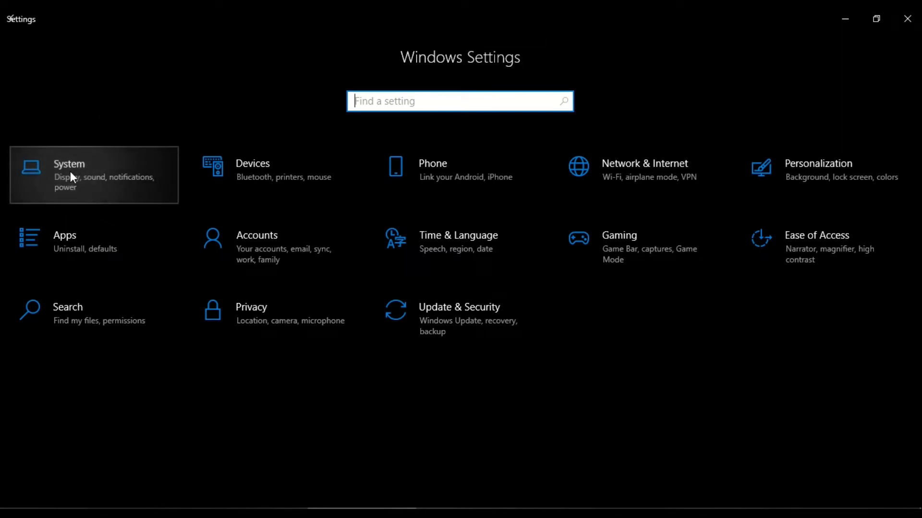
- Navigate from System settings to the Optional features page
left_click(70, 175)
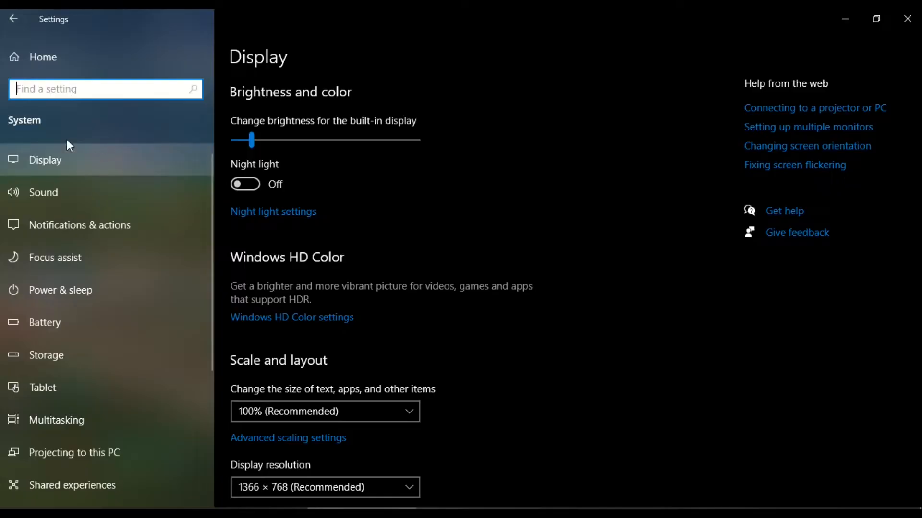
scroll("down", 3)
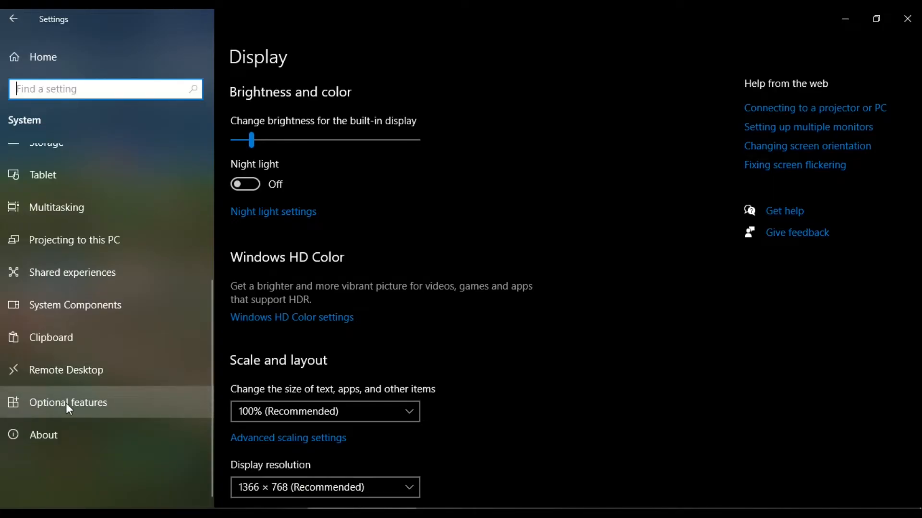
left_click(69, 402)
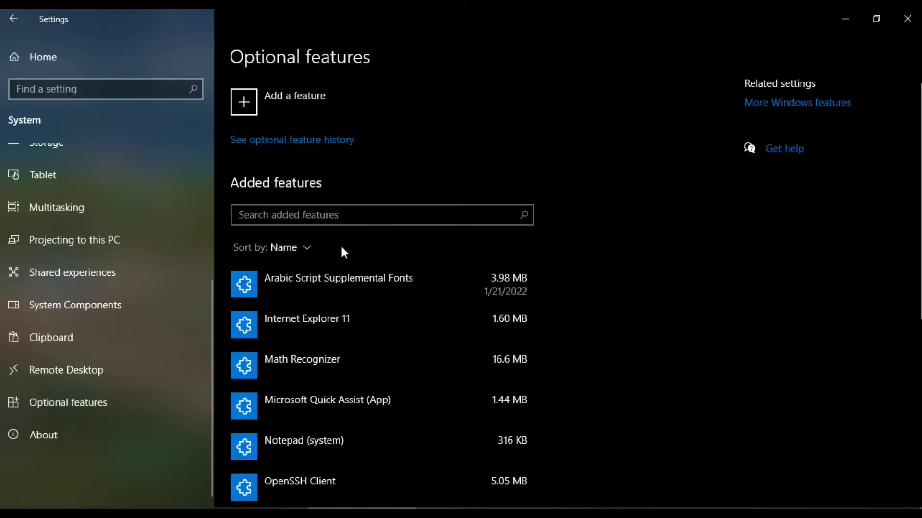
mouse_move(314, 155)
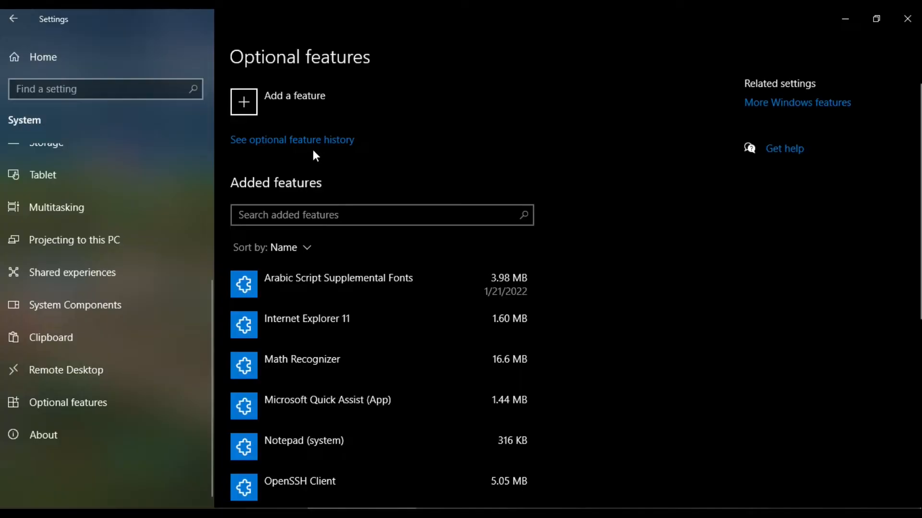
mouse_move(260, 112)
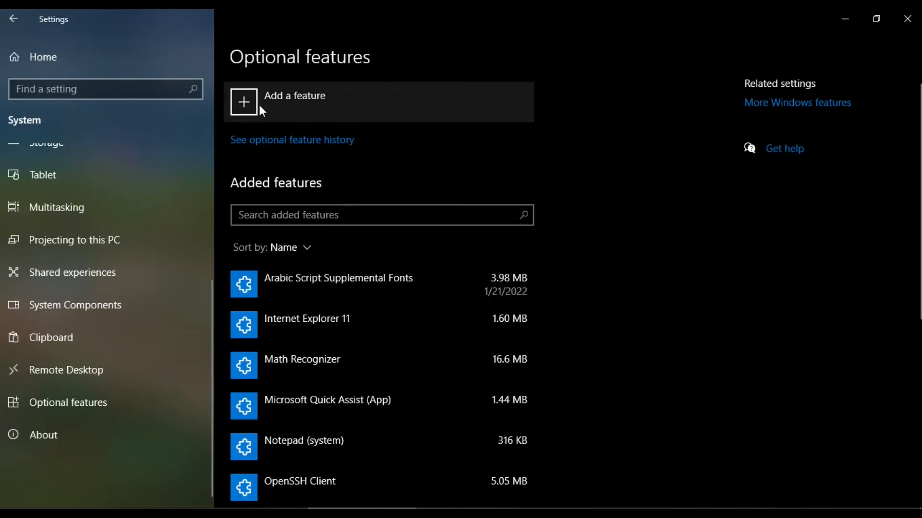
mouse_move(249, 109)
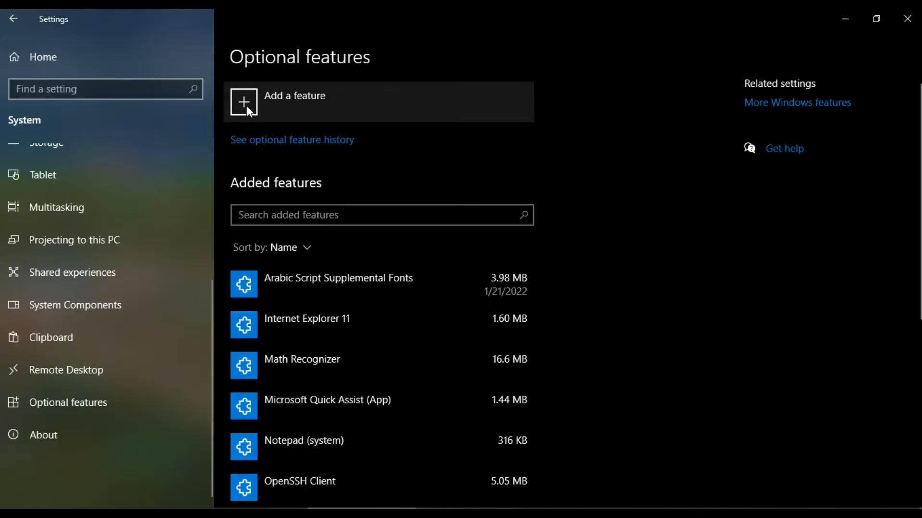
- In Add a feature, scroll to the bottom and tick Wireless Display
left_click(244, 102)
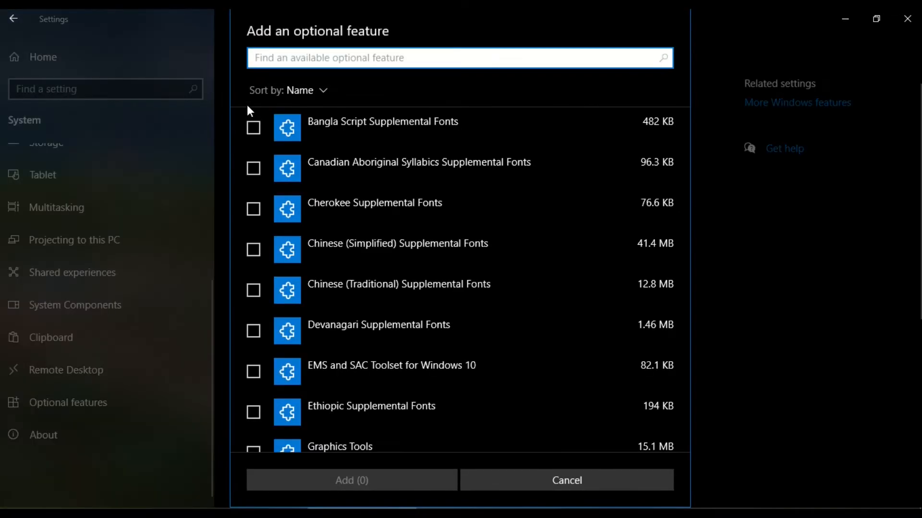
scroll("down", 3)
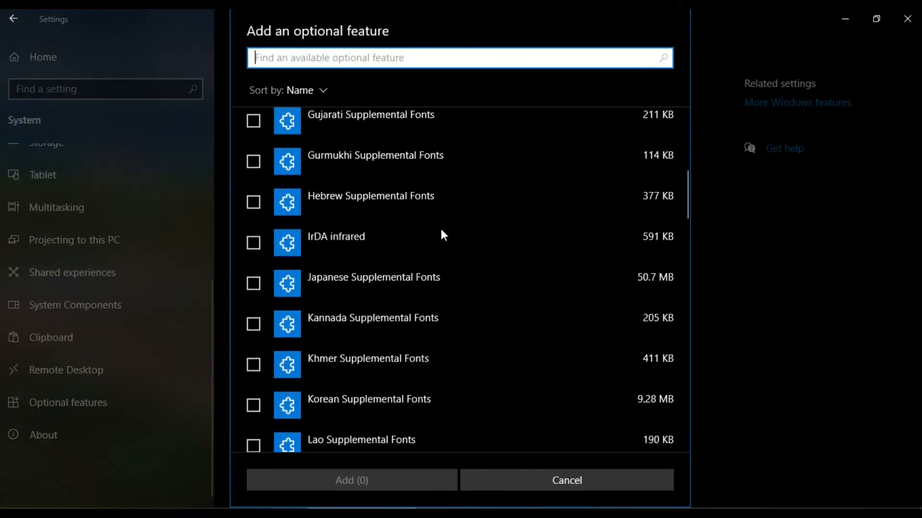
scroll("down", 3)
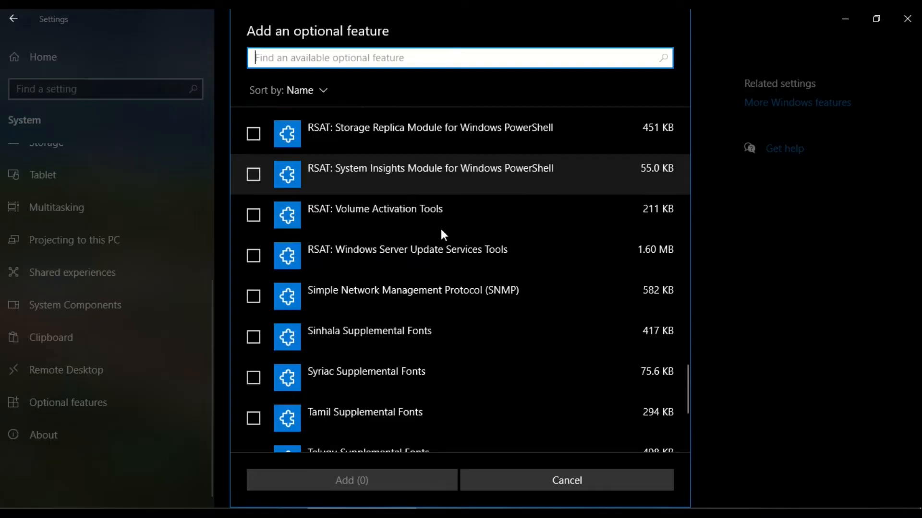
scroll("down", 3)
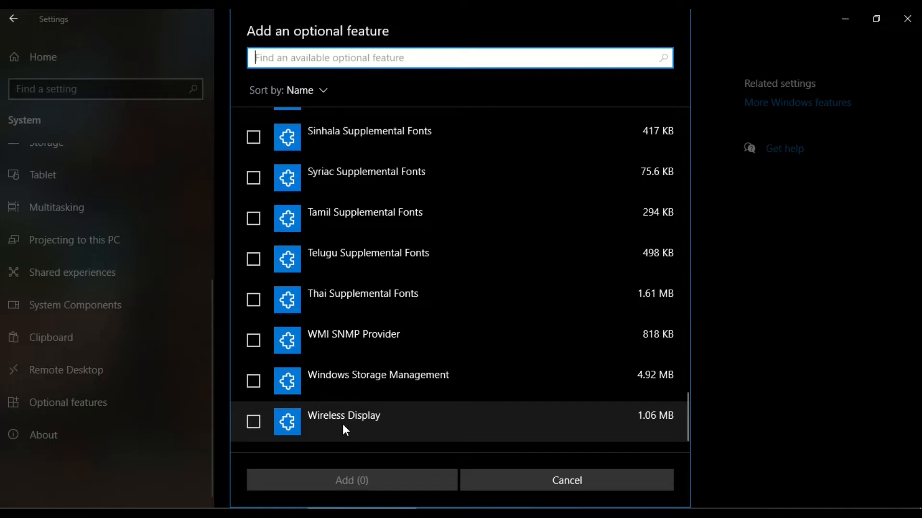
mouse_move(388, 430)
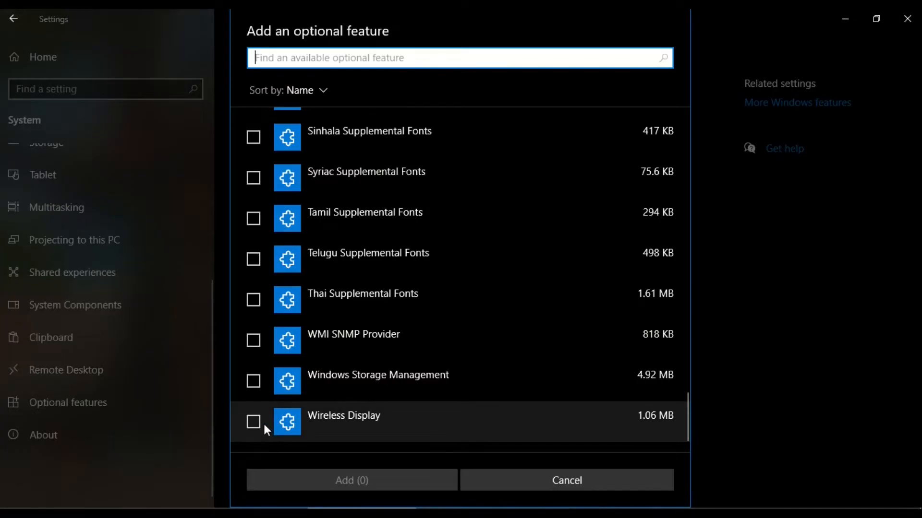
left_click(254, 422)
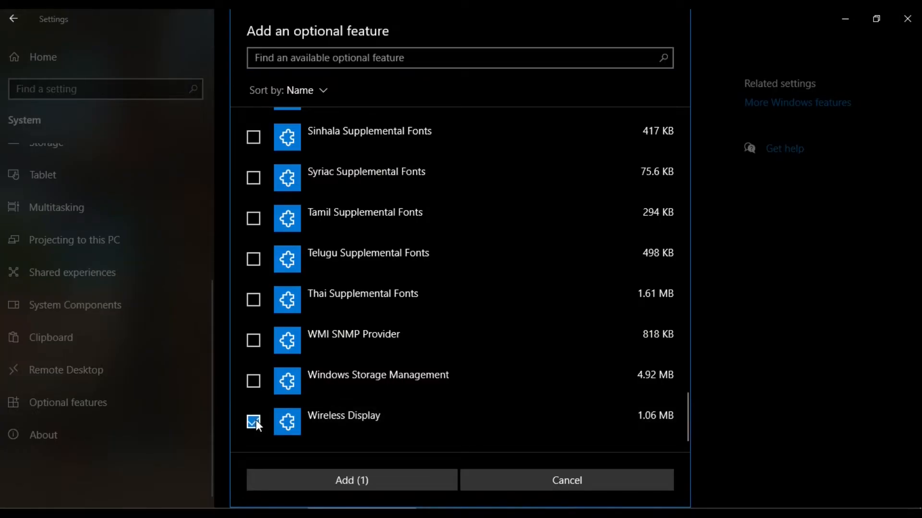
- Add the selected Wireless Display feature so it begins installing
left_click(351, 480)
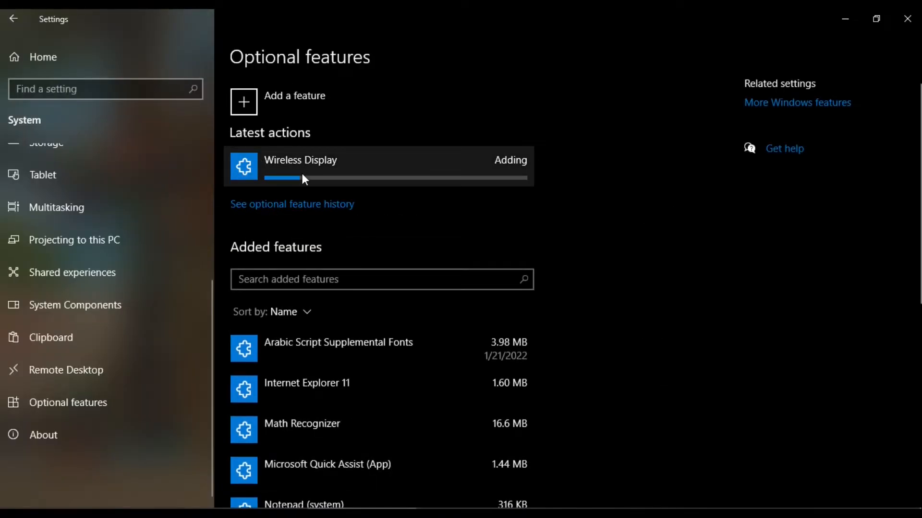
mouse_move(518, 203)
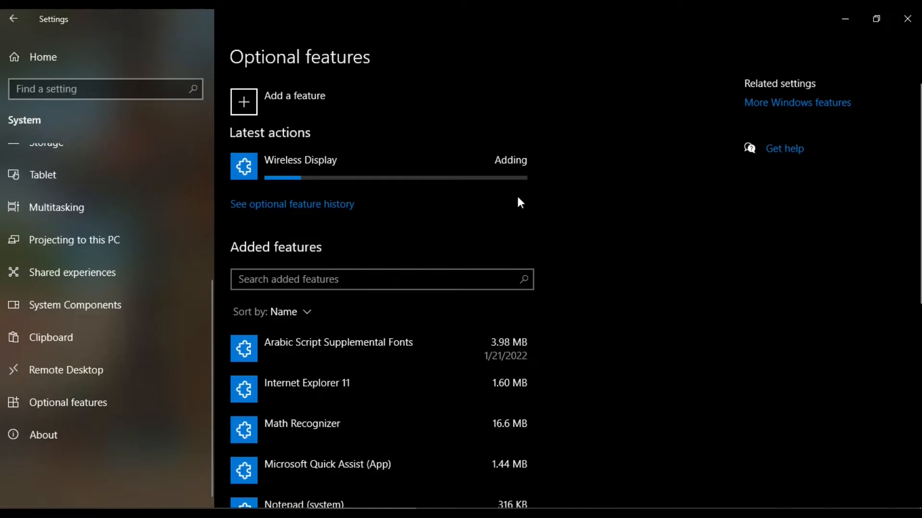
mouse_move(450, 209)
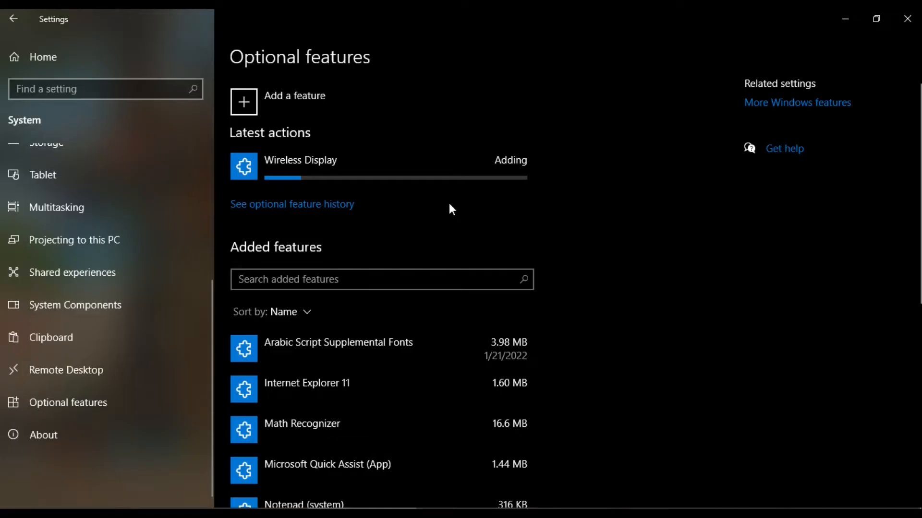
mouse_move(430, 211)
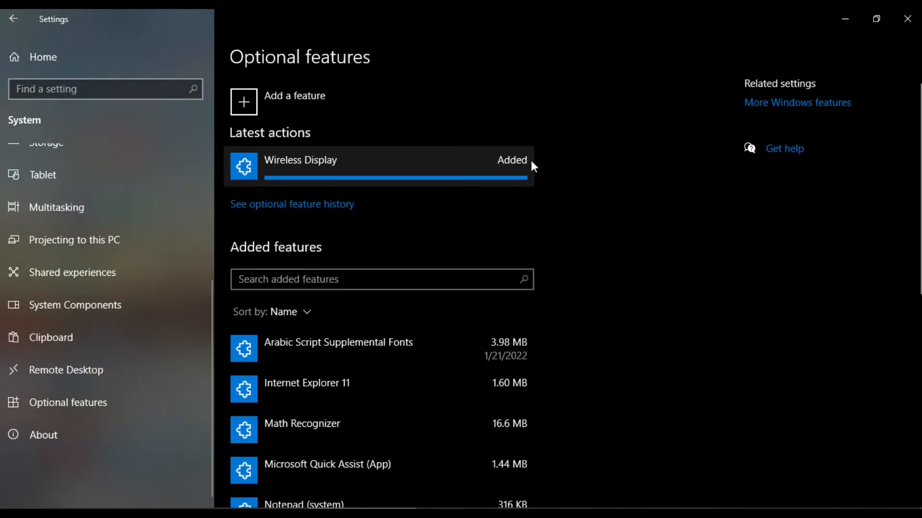
mouse_move(96, 228)
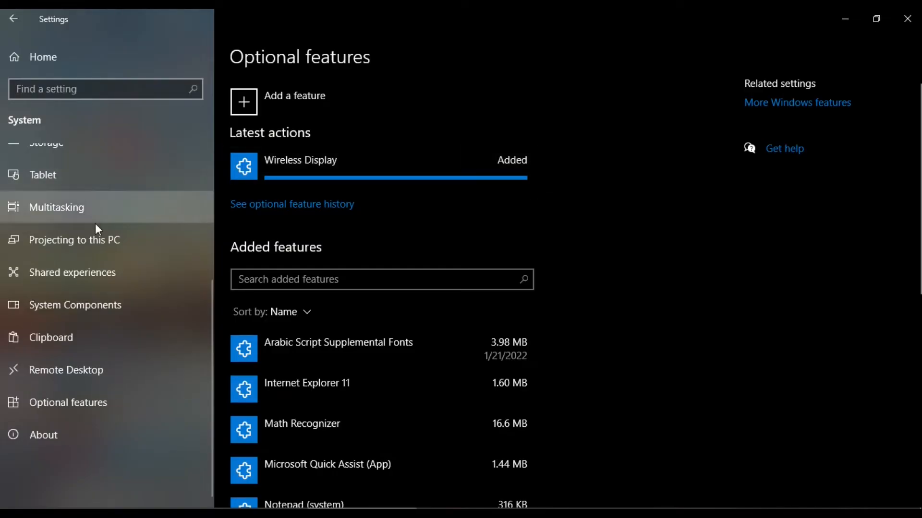
mouse_move(99, 251)
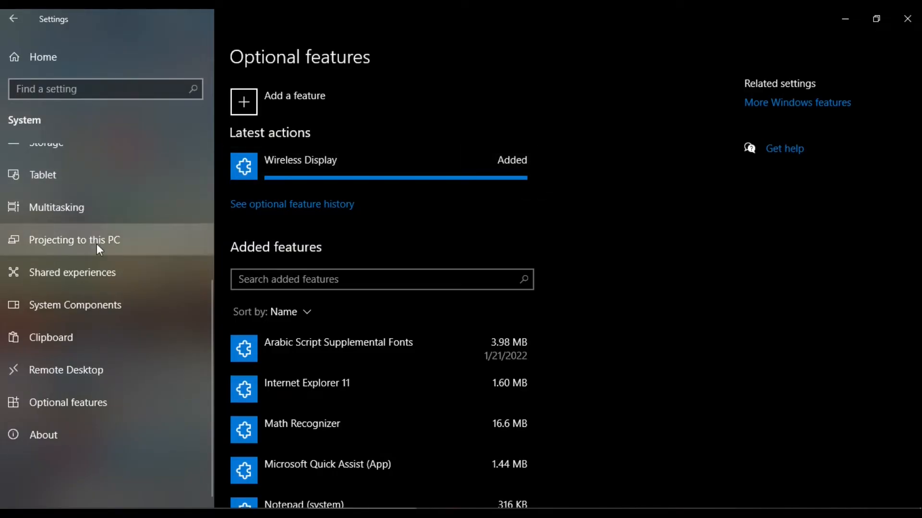
left_click(74, 240)
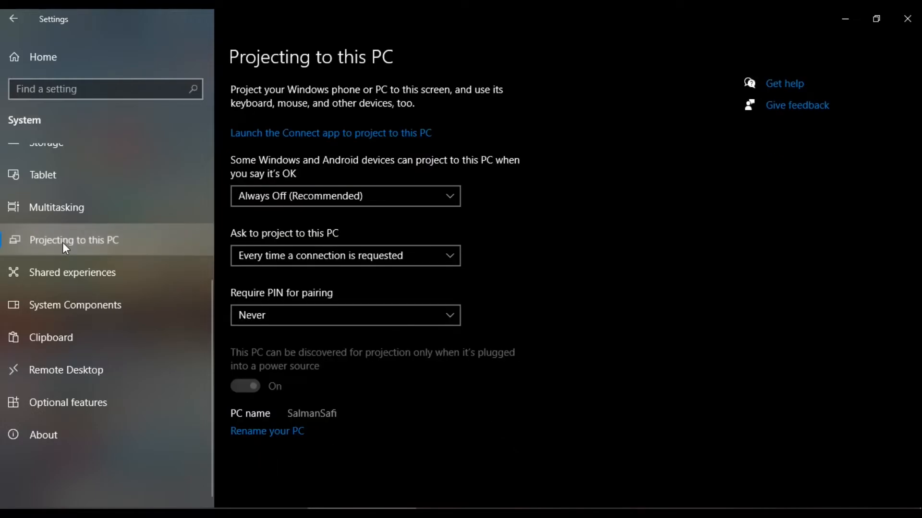
mouse_move(444, 200)
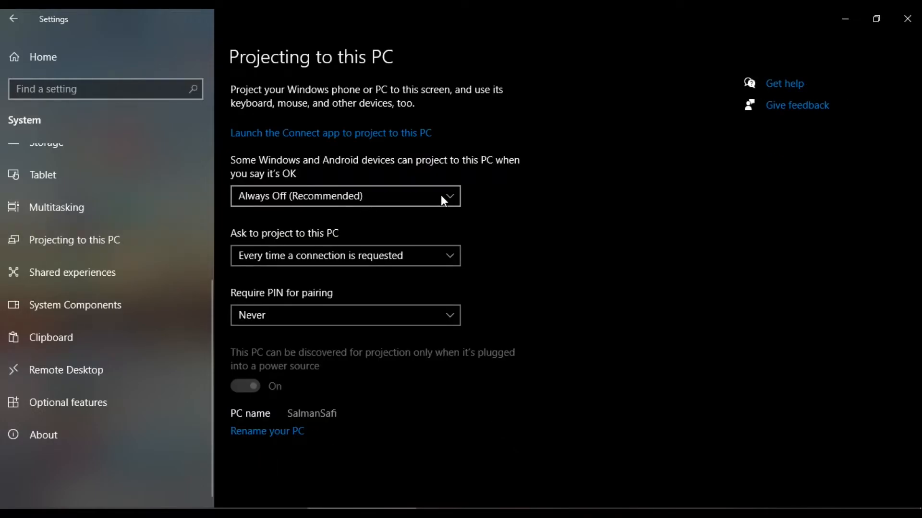
mouse_move(288, 208)
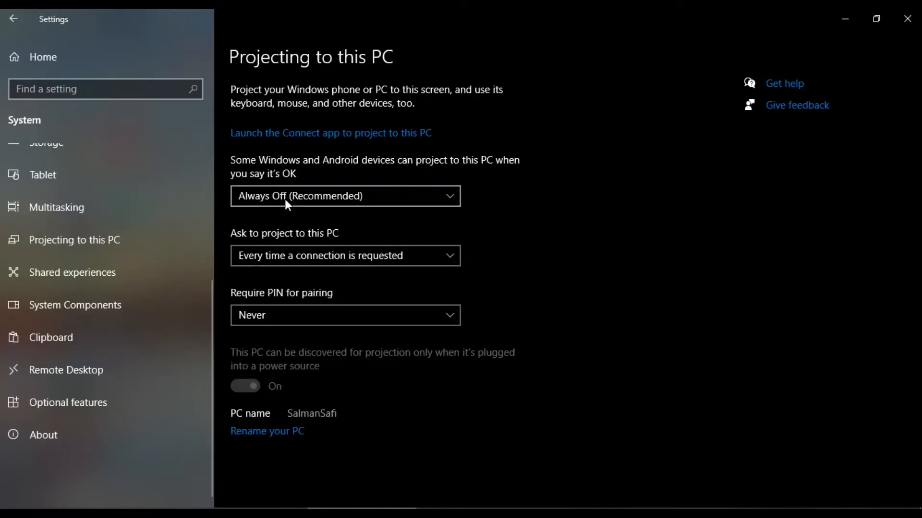
mouse_move(341, 202)
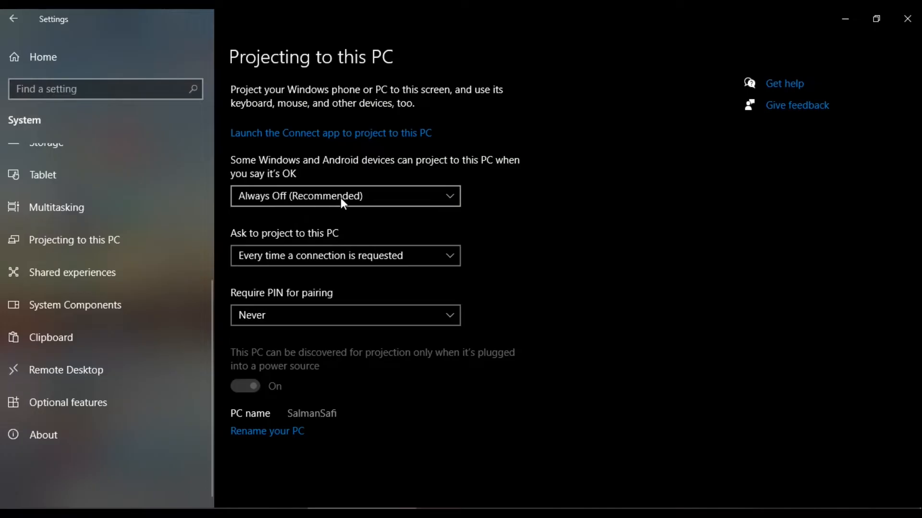
left_click(345, 196)
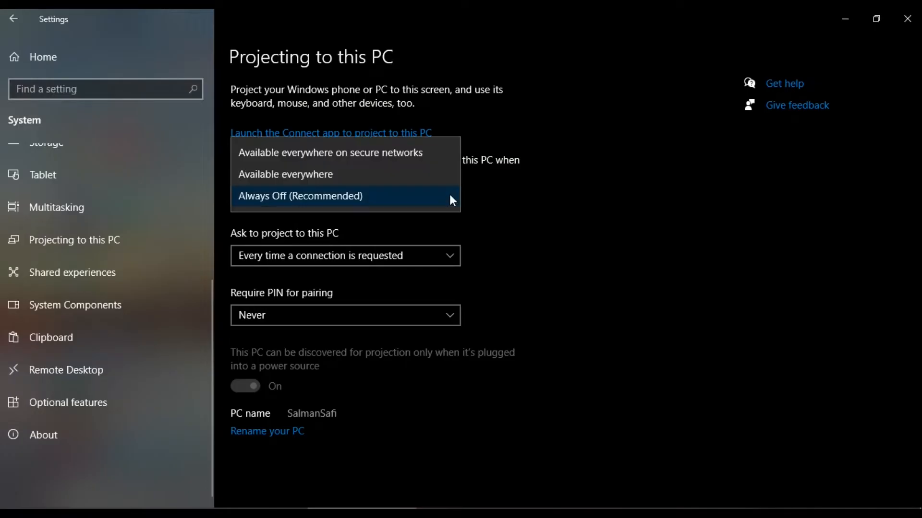
mouse_move(394, 158)
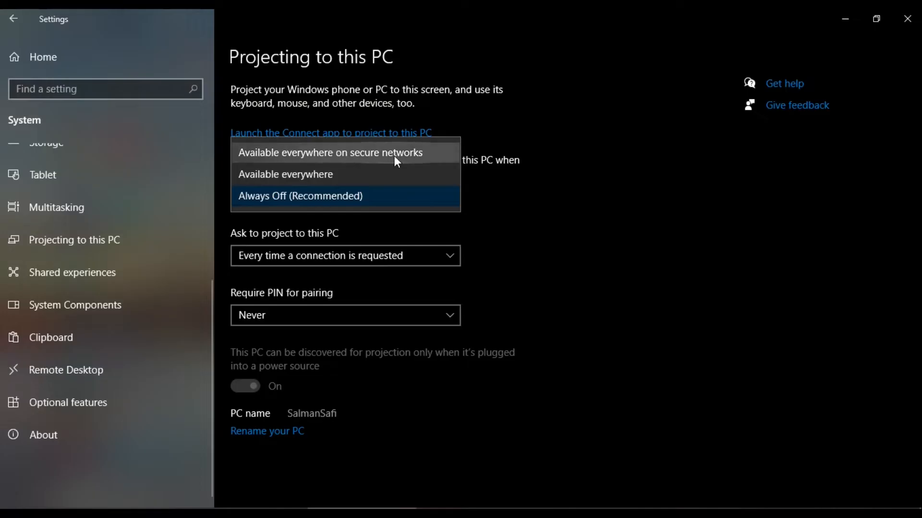
mouse_move(400, 159)
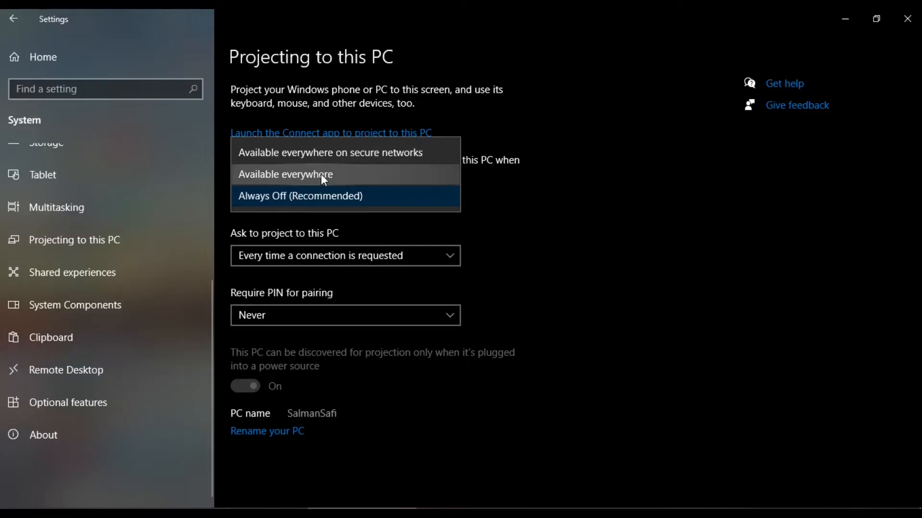
mouse_move(313, 200)
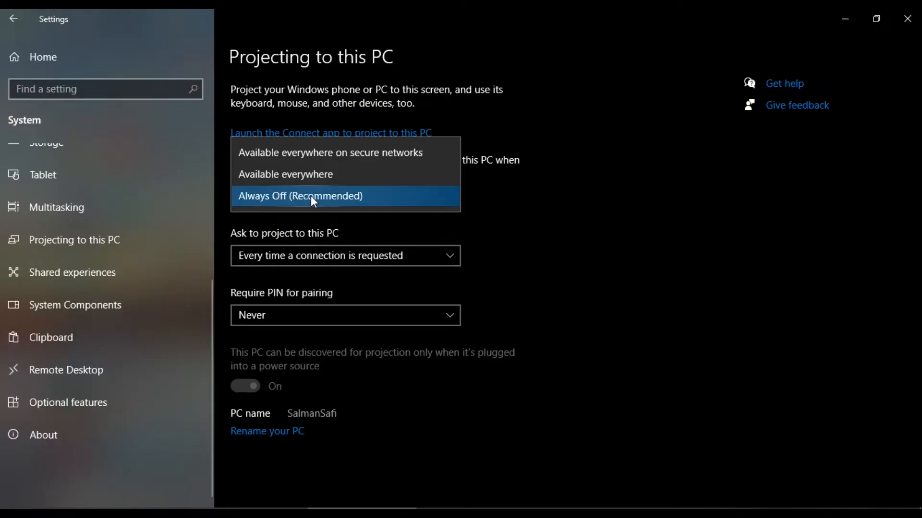
left_click(311, 196)
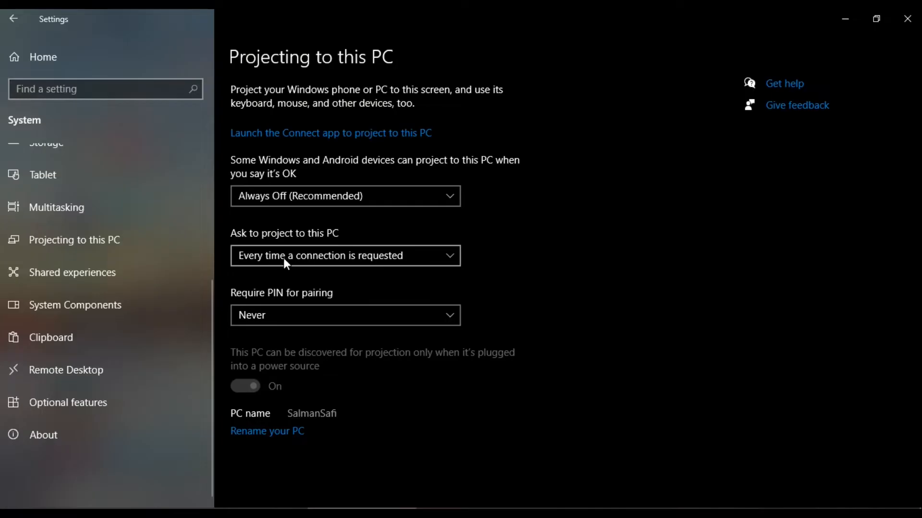
mouse_move(254, 246)
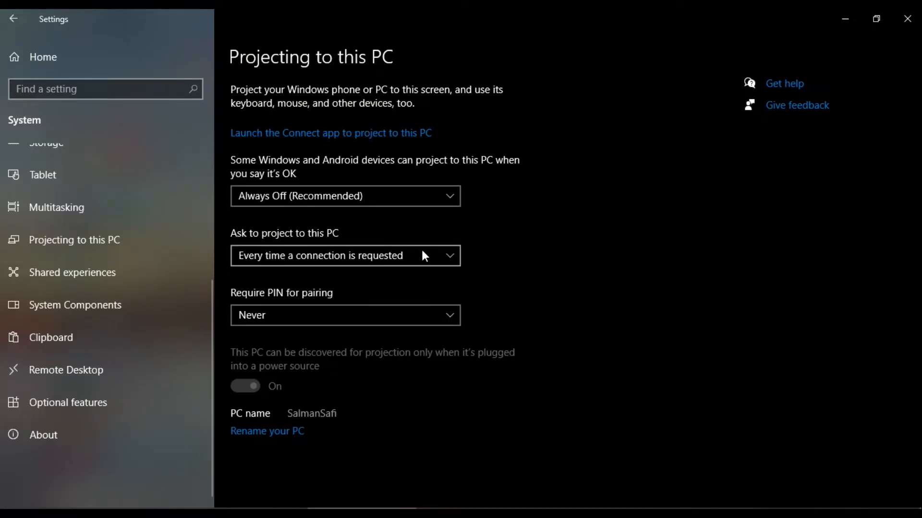
left_click(346, 255)
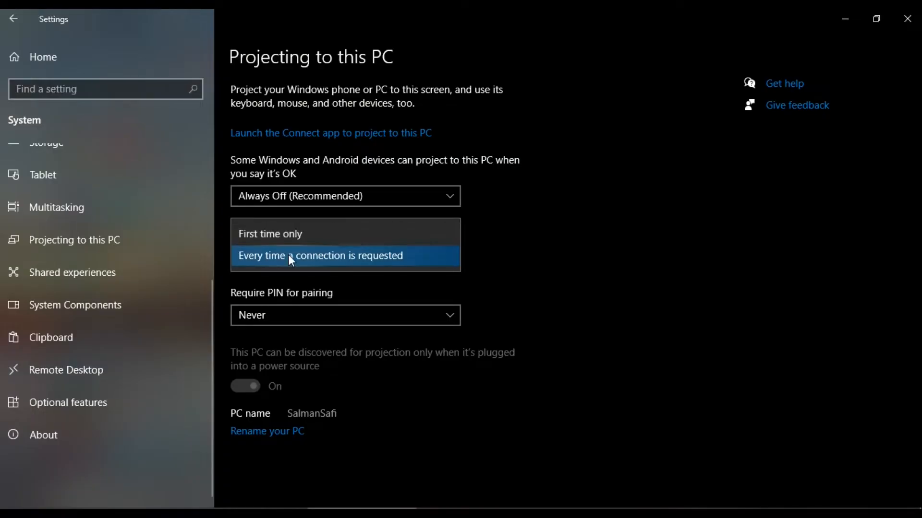
left_click(315, 255)
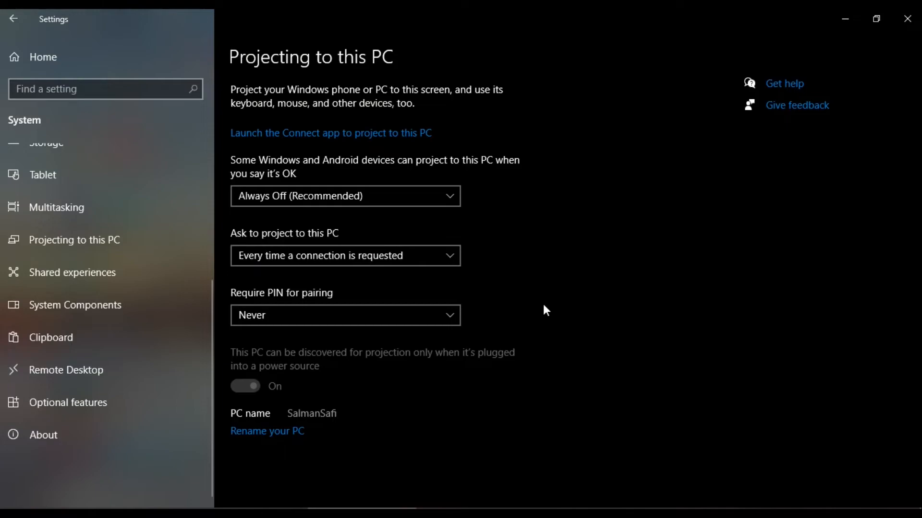
mouse_move(326, 139)
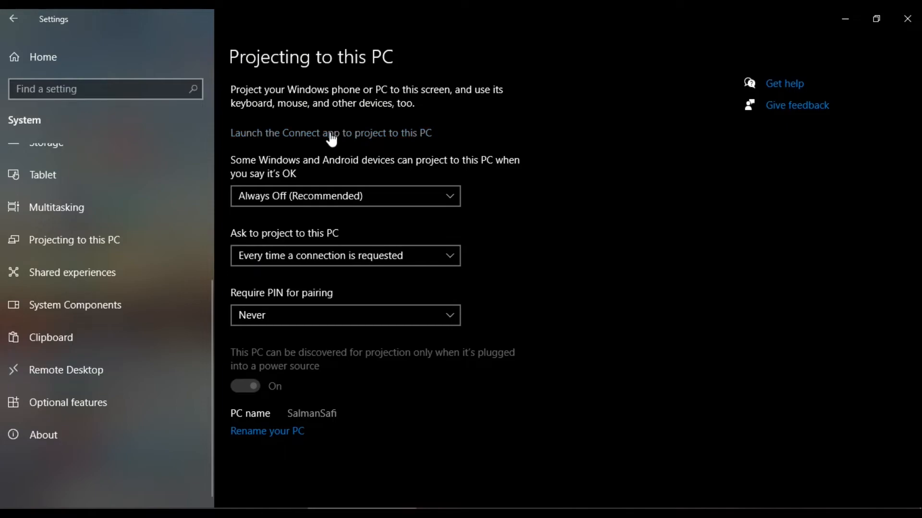
mouse_move(305, 144)
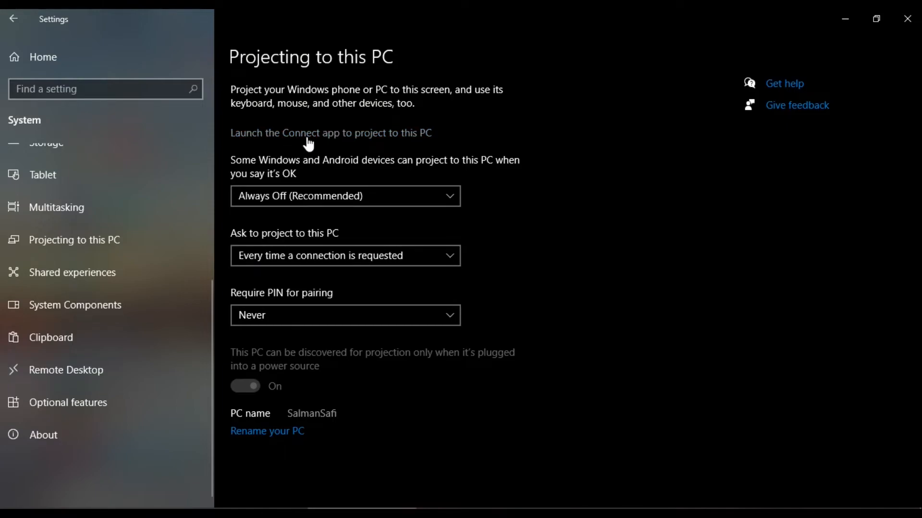
mouse_move(380, 140)
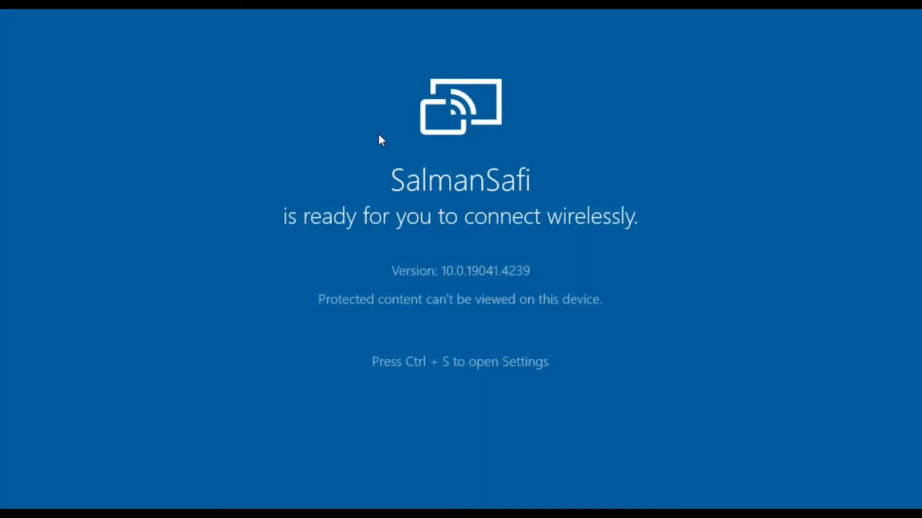
mouse_move(643, 194)
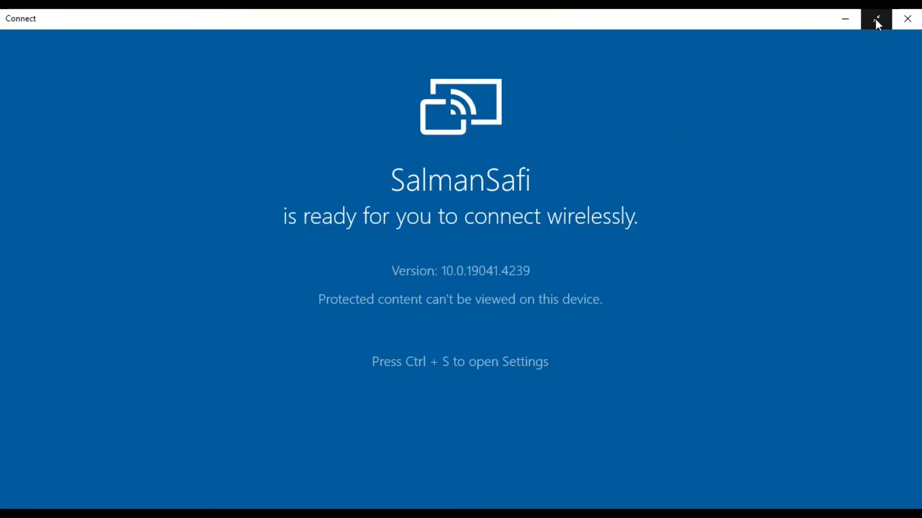
- Restore the Connect app from full screen to a window
left_click(877, 18)
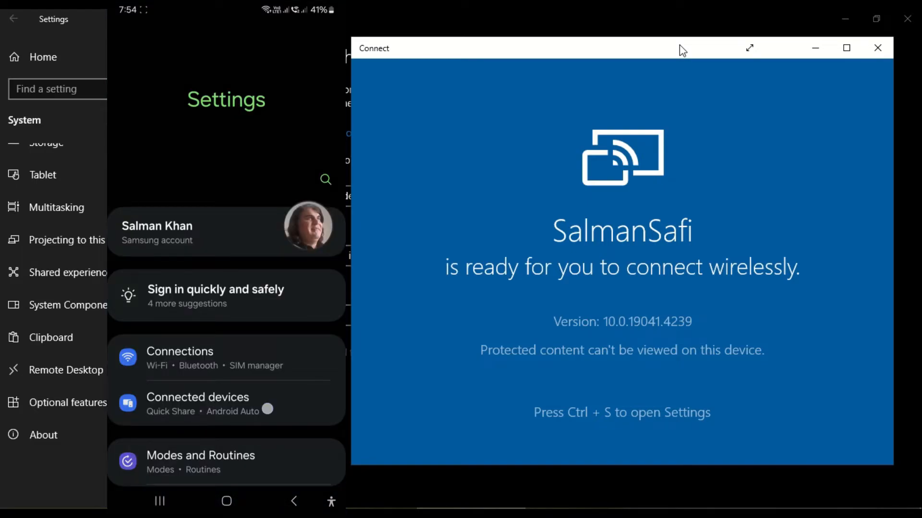
- On the phone go Connected devices > Smart View and select this PC to mirror
scroll("down", 3)
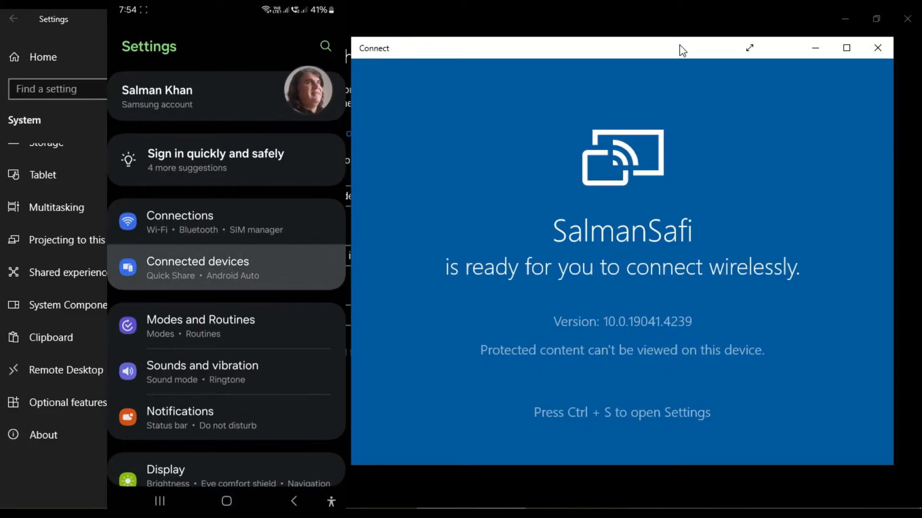
left_click(198, 261)
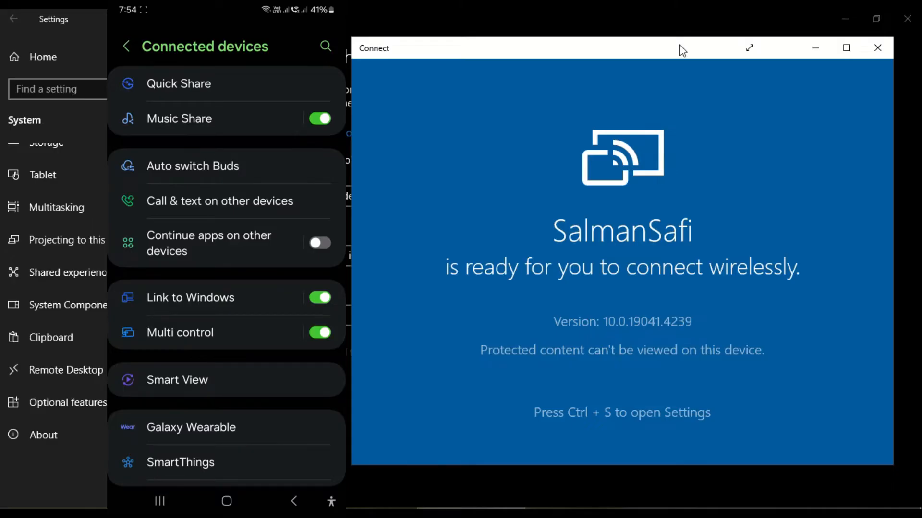
left_click(176, 380)
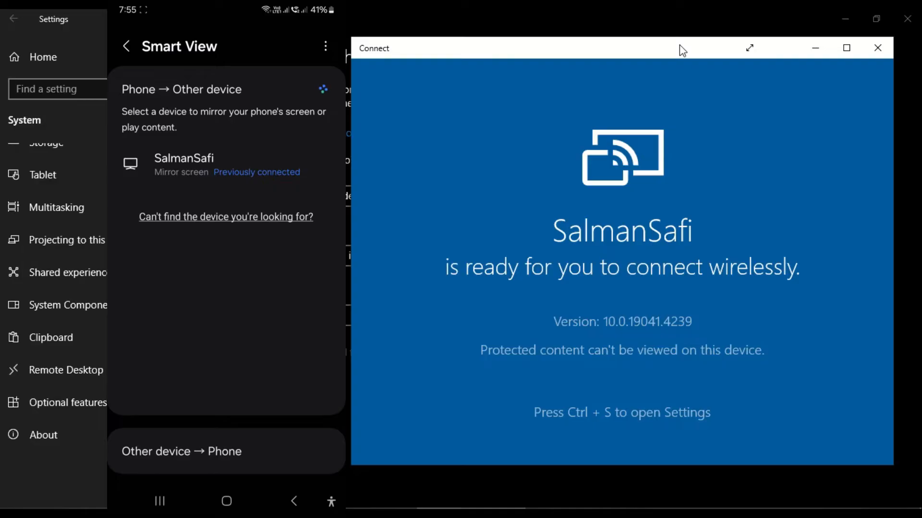
left_click(194, 165)
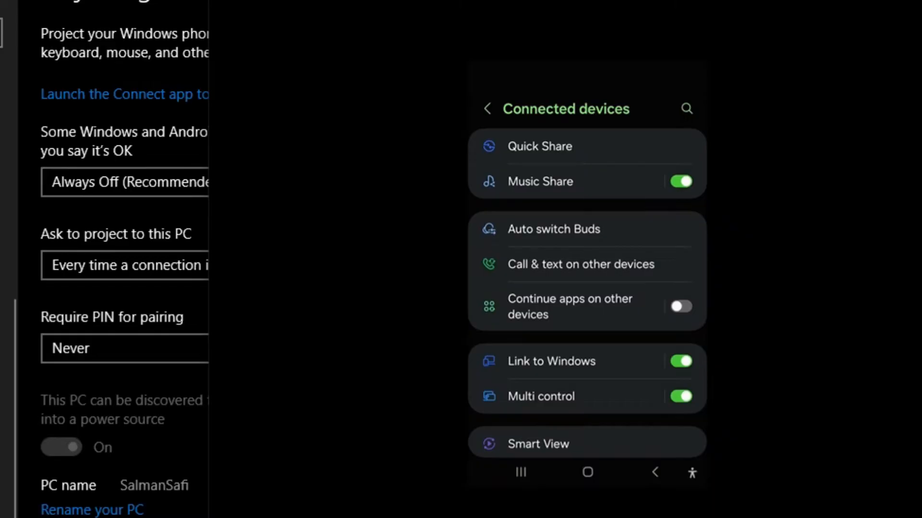
- From the mirrored home screen, view the GOOD lookup in WordWeb and back out to home
left_click(487, 109)
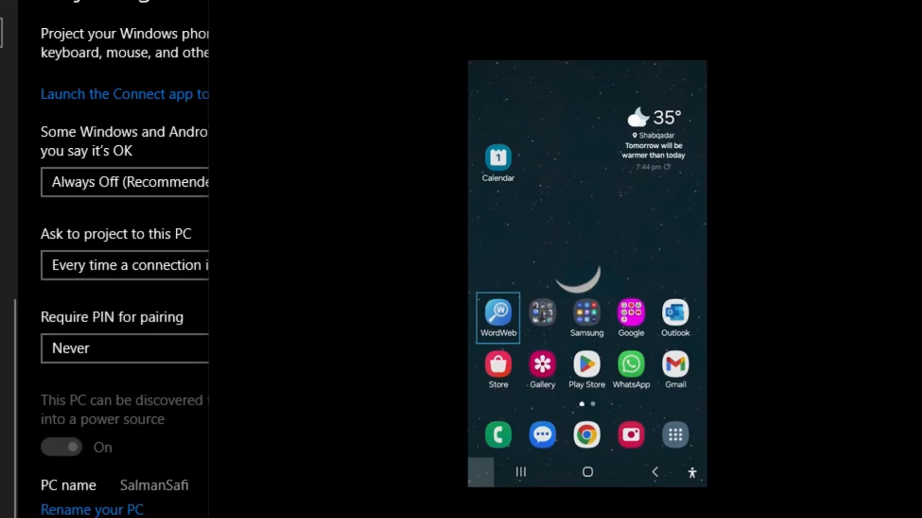
left_click(497, 317)
type("GOOD")
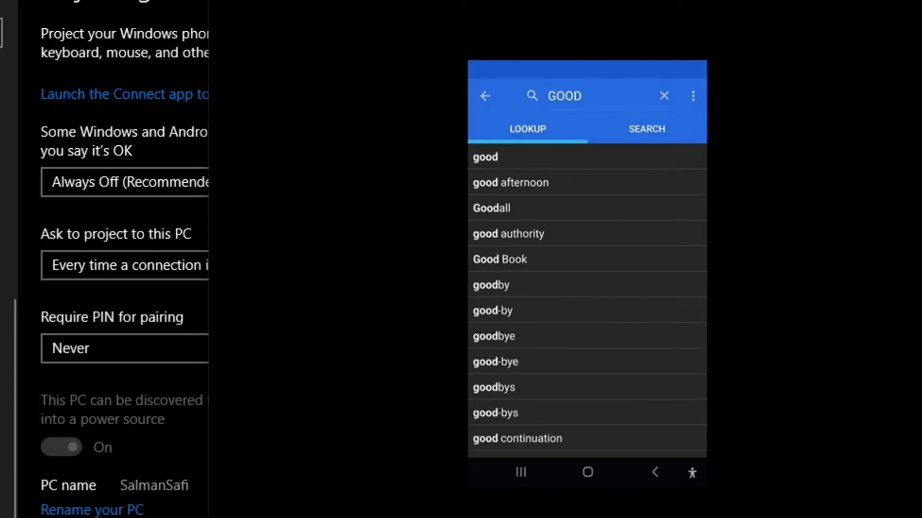
left_click(485, 158)
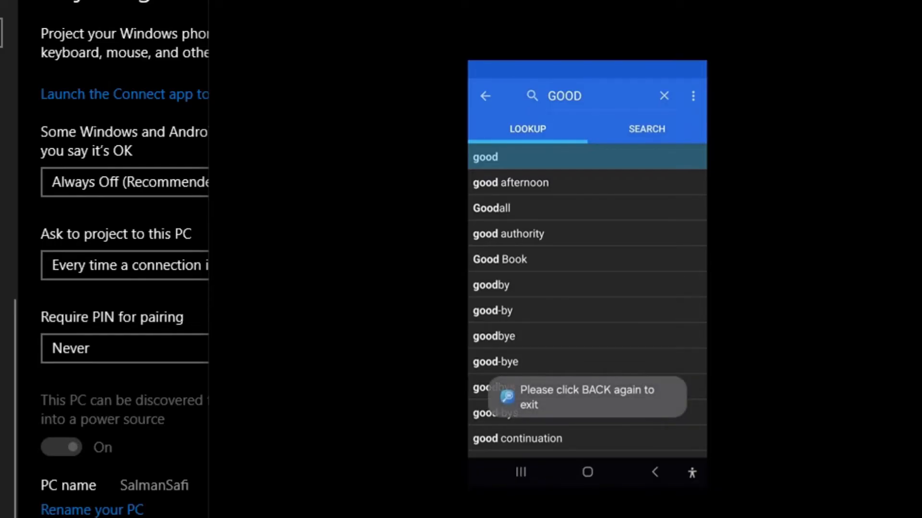
left_click(655, 472)
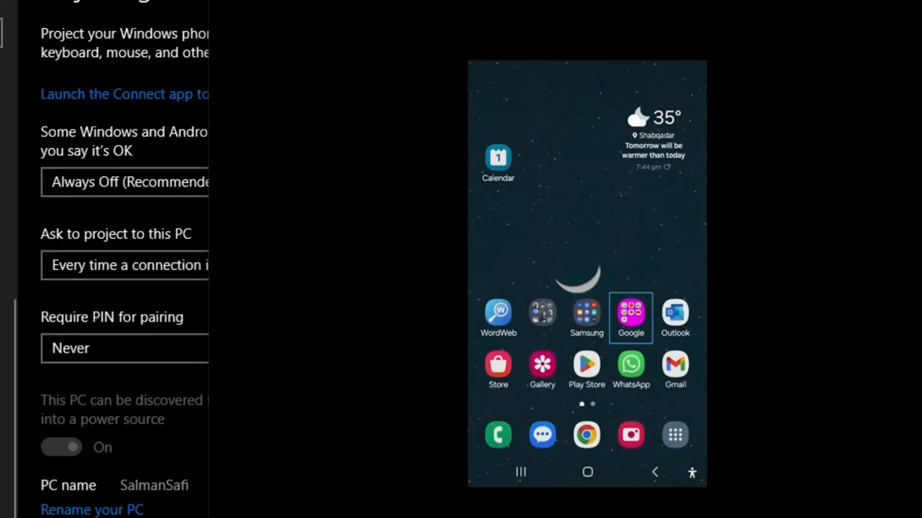
left_click(631, 313)
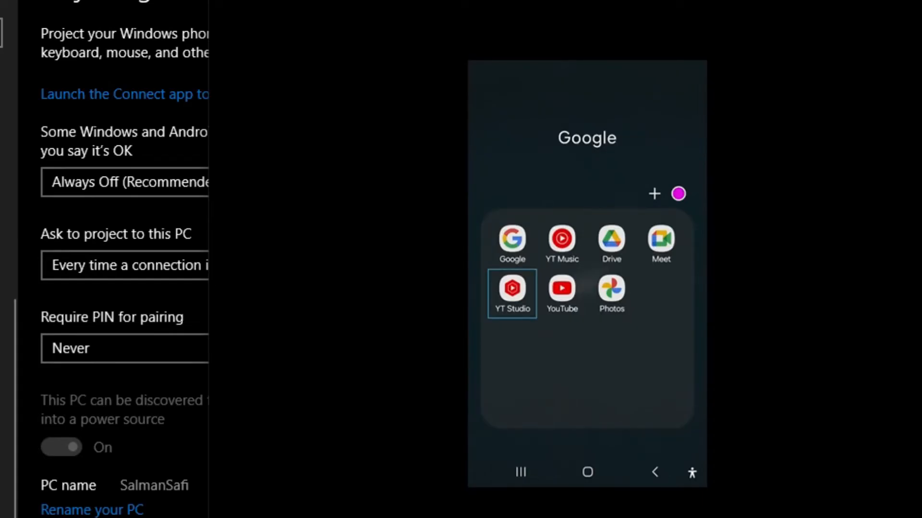
left_click(561, 294)
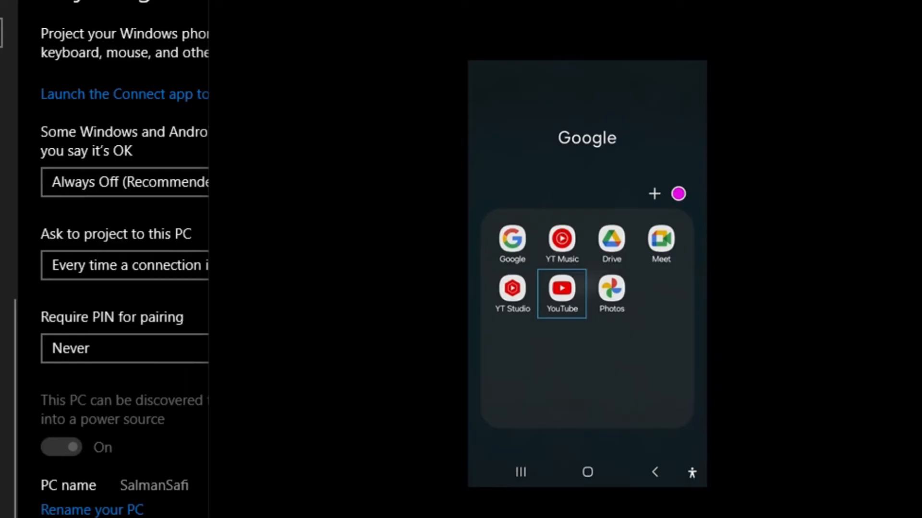
left_click(561, 288)
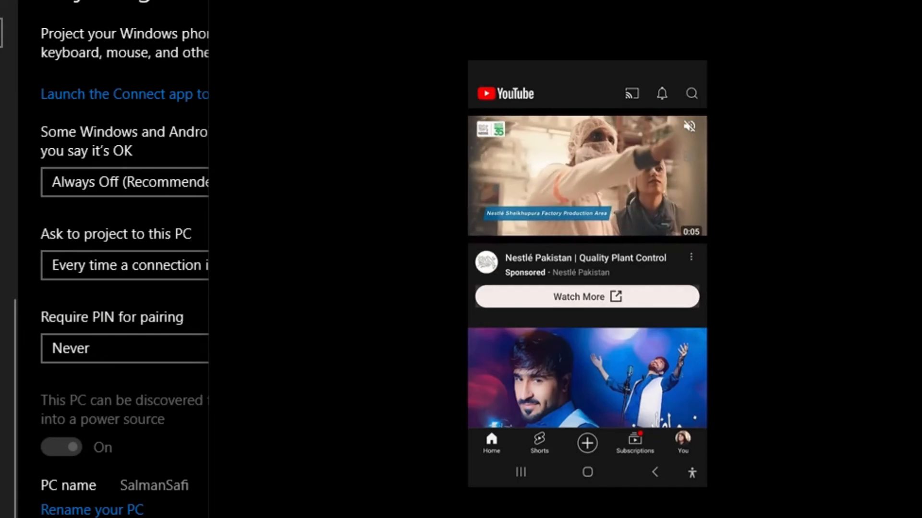
scroll("down", 3)
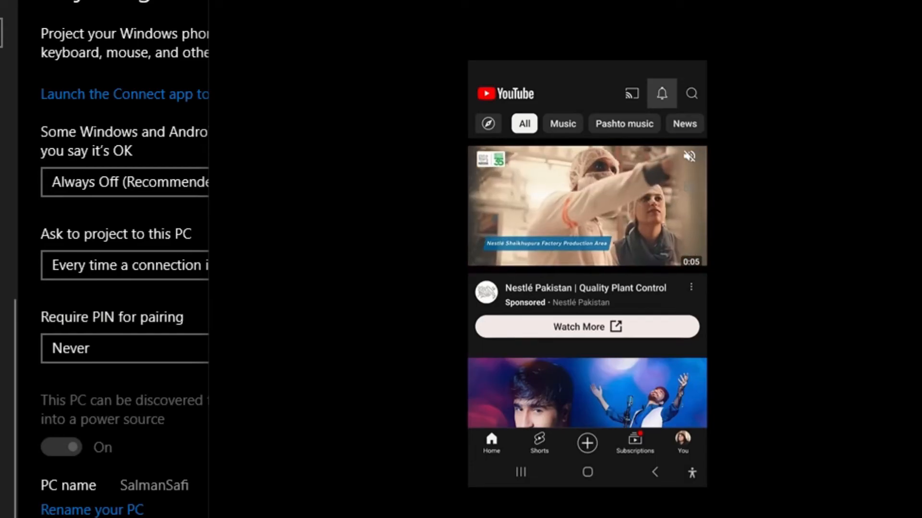
left_click(661, 93)
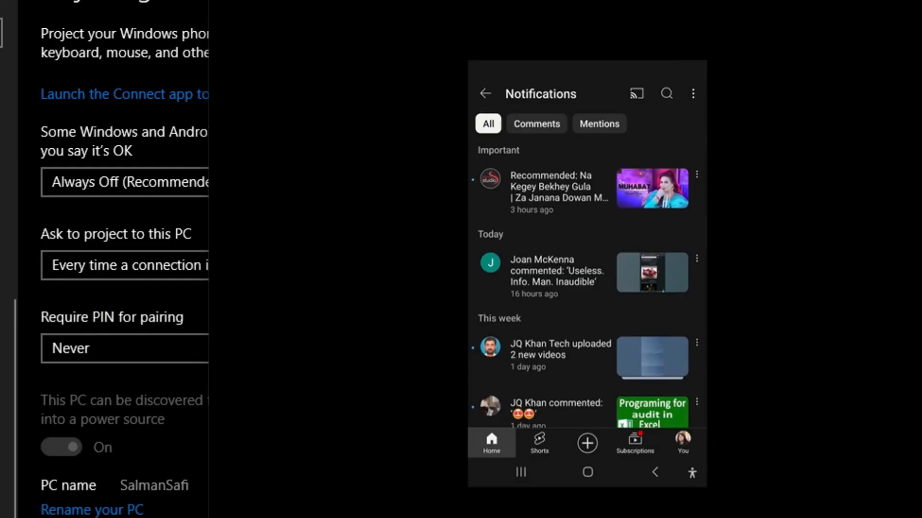
left_click(485, 93)
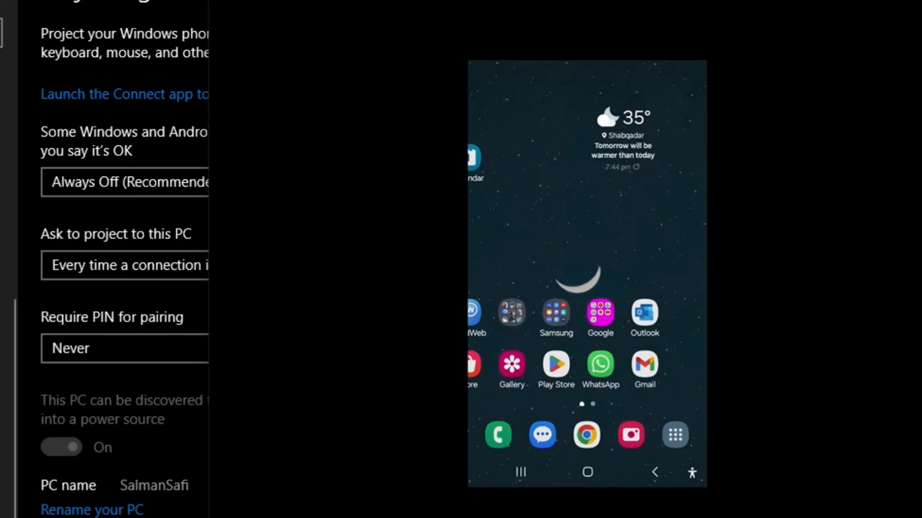
scroll("left", 3)
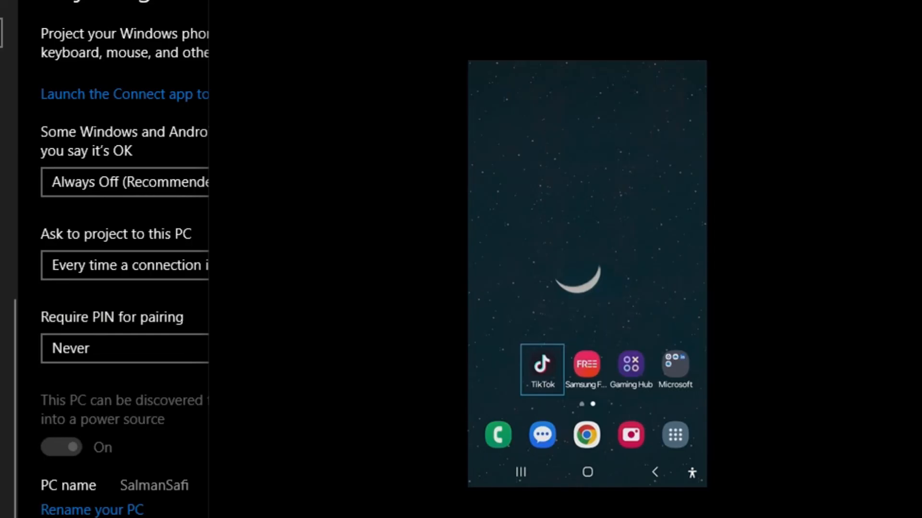
scroll("left", 3)
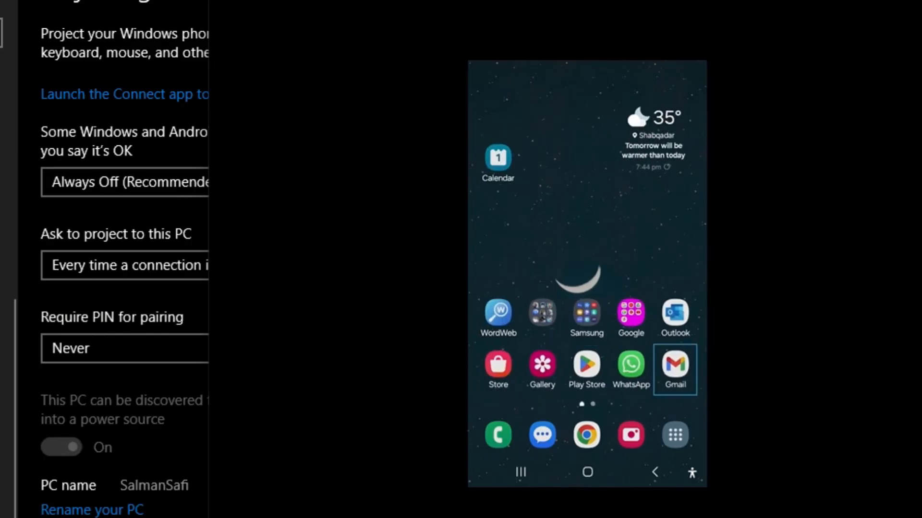
left_click(674, 314)
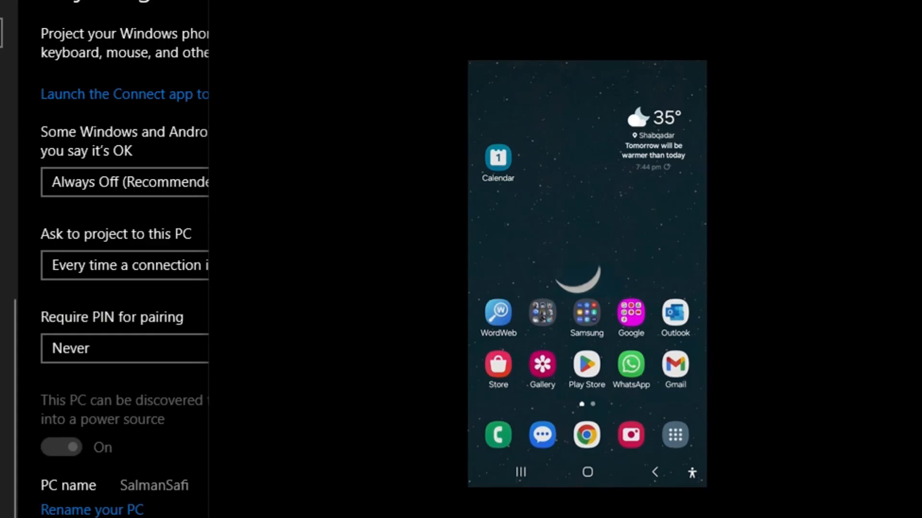
- Disconnect Smart View so Connect returns to its waiting-for-connection screen
left_click(118, 94)
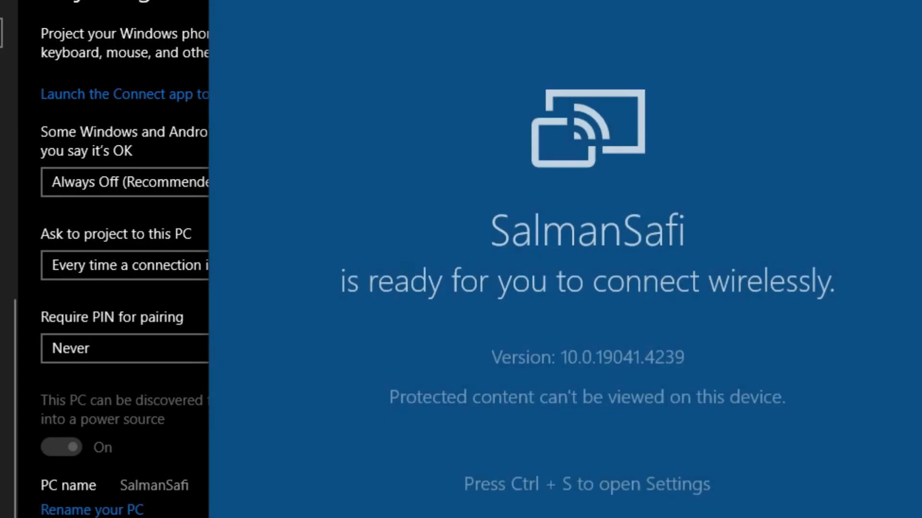
mouse_move(590, 267)
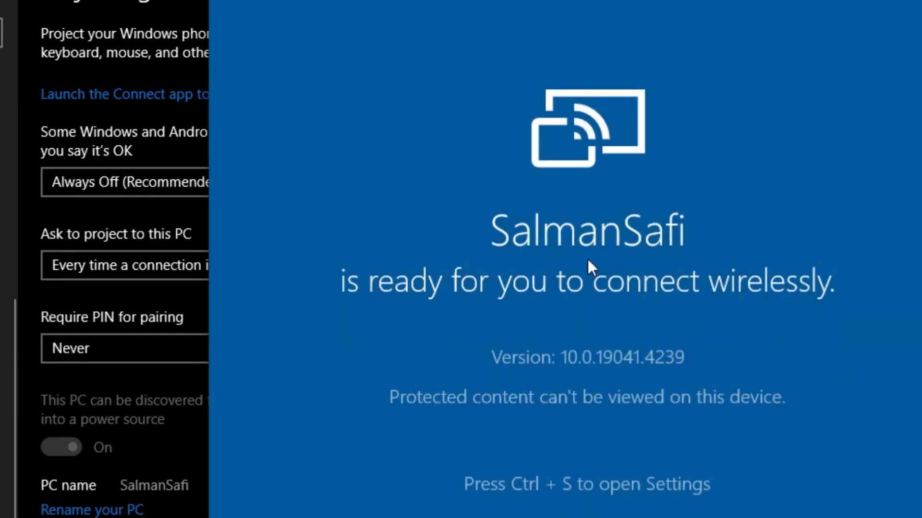